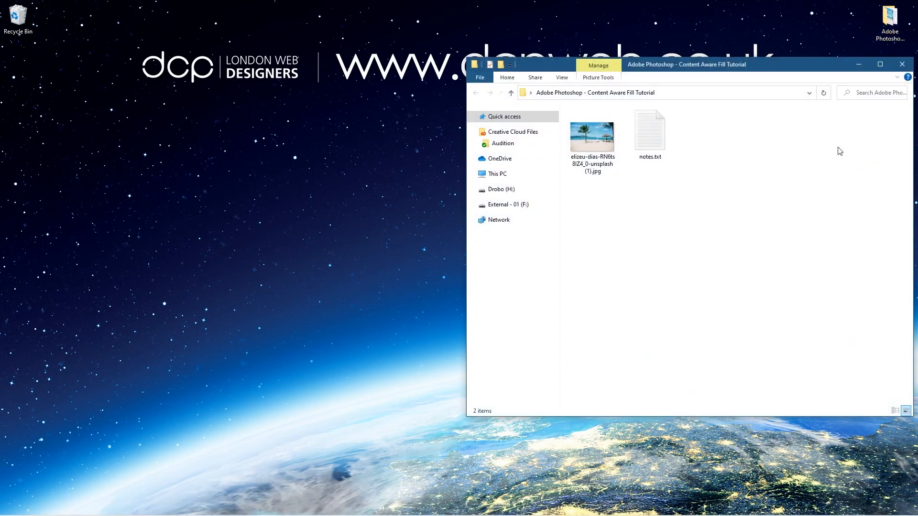
Step: Preview the beach photo with the sailboat in Photos, then close the preview
double_click(591, 135)
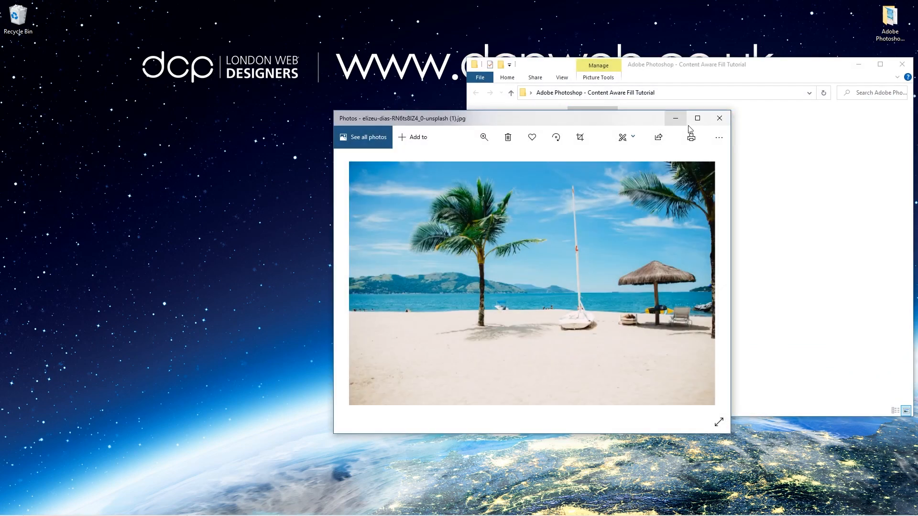
left_click(697, 118)
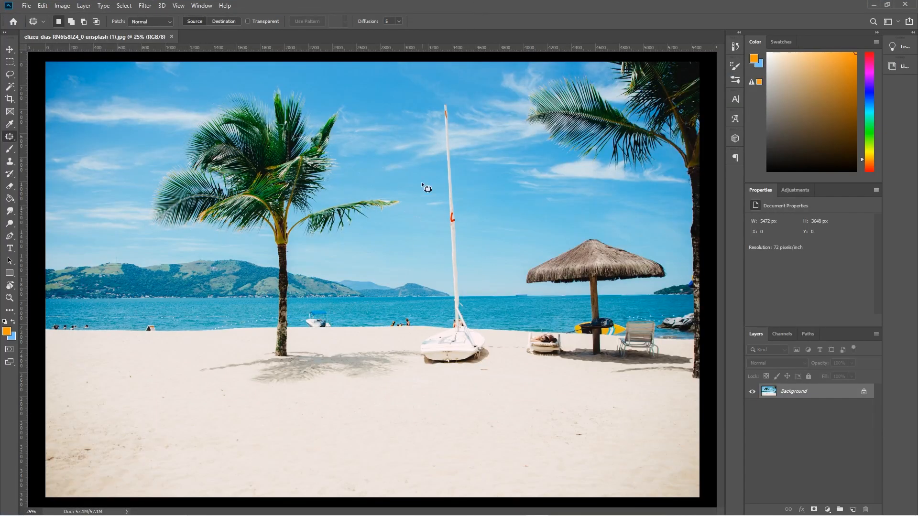
mouse_move(61, 92)
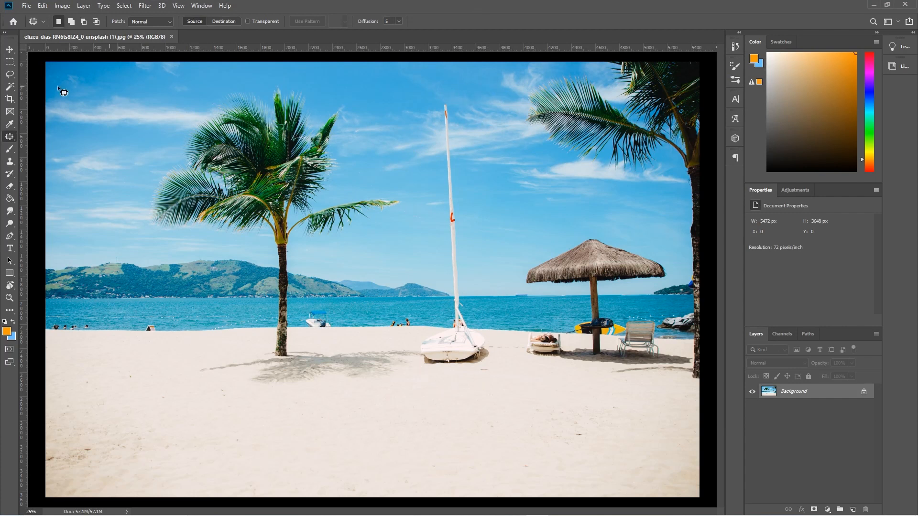
Step: Draw a loose Lasso selection around the sailboat, from the mast top down to its base
left_click(9, 74)
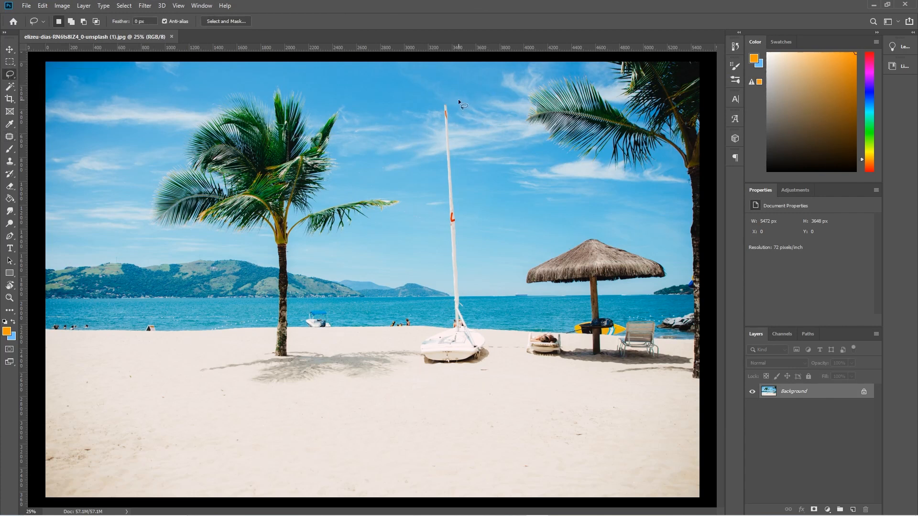
left_click_drag(460, 104, 463, 209)
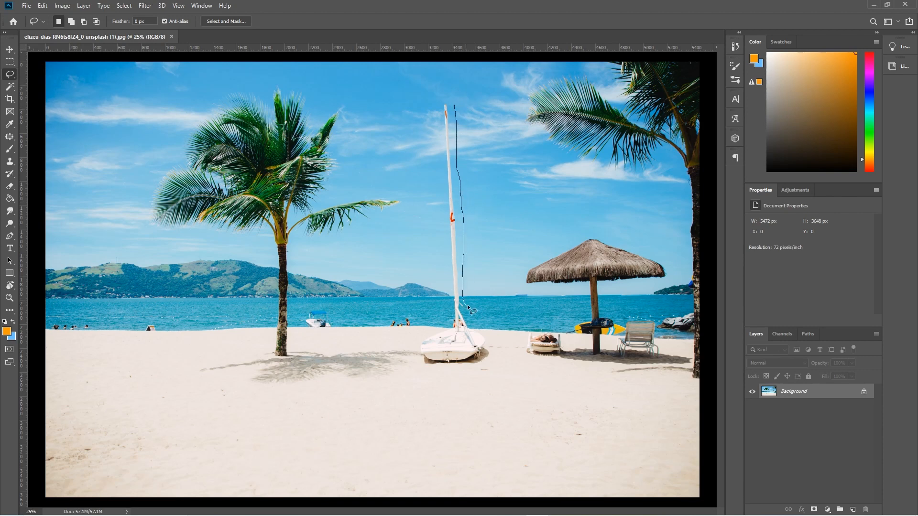
left_click_drag(467, 308, 494, 356)
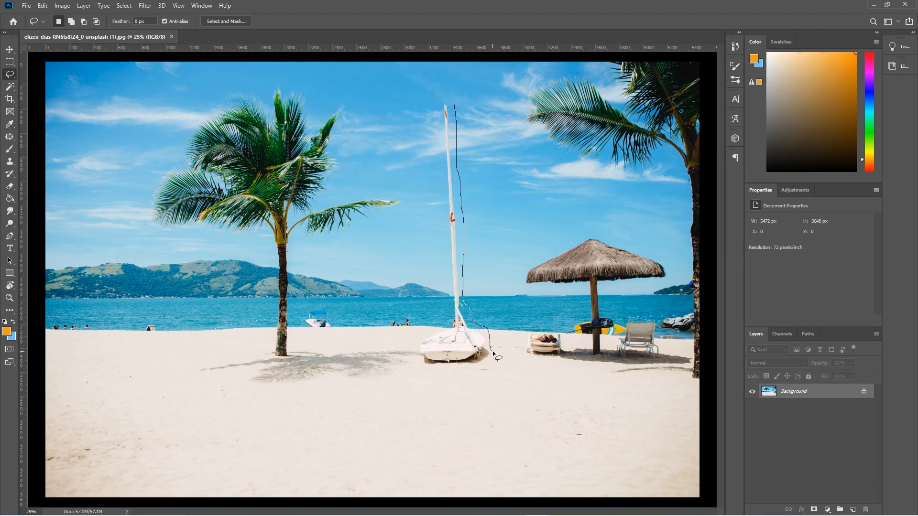
left_click_drag(494, 353, 422, 372)
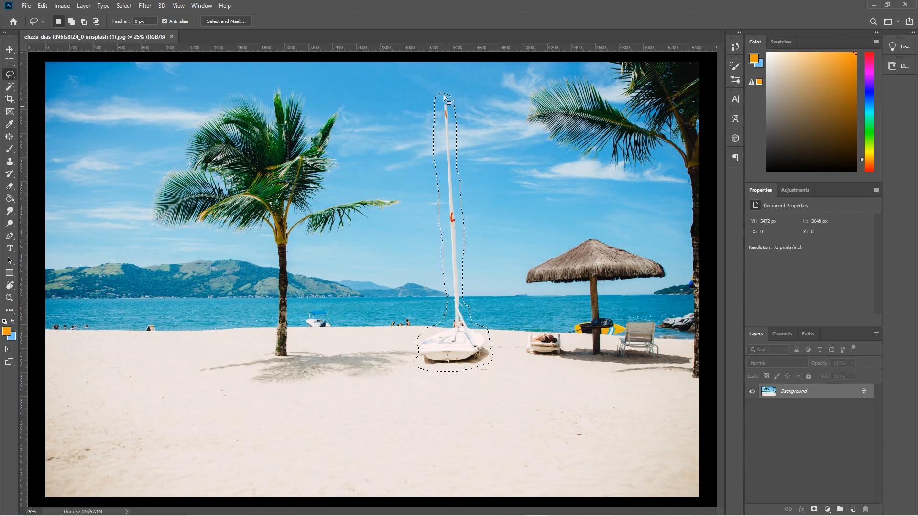
Step: Remove the sailboat with Content-Aware Fill, outputting the result to a new layer
left_click(41, 5)
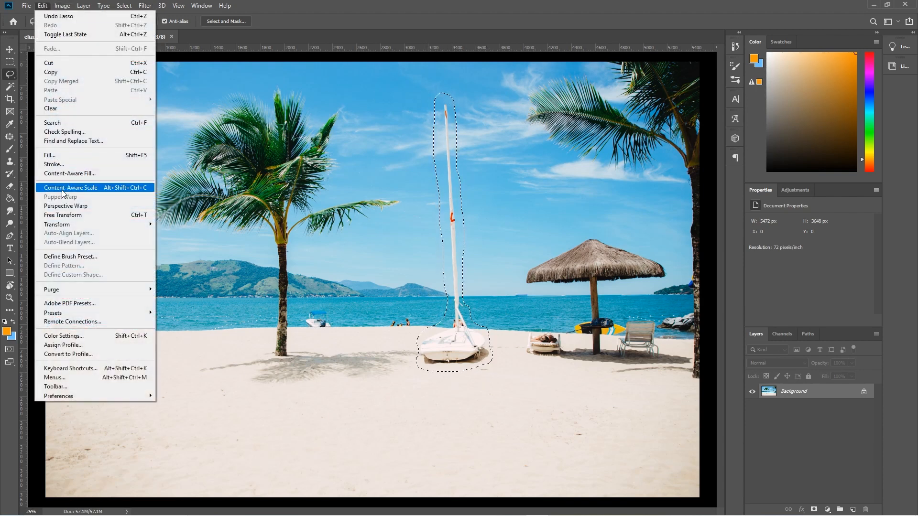
left_click(70, 173)
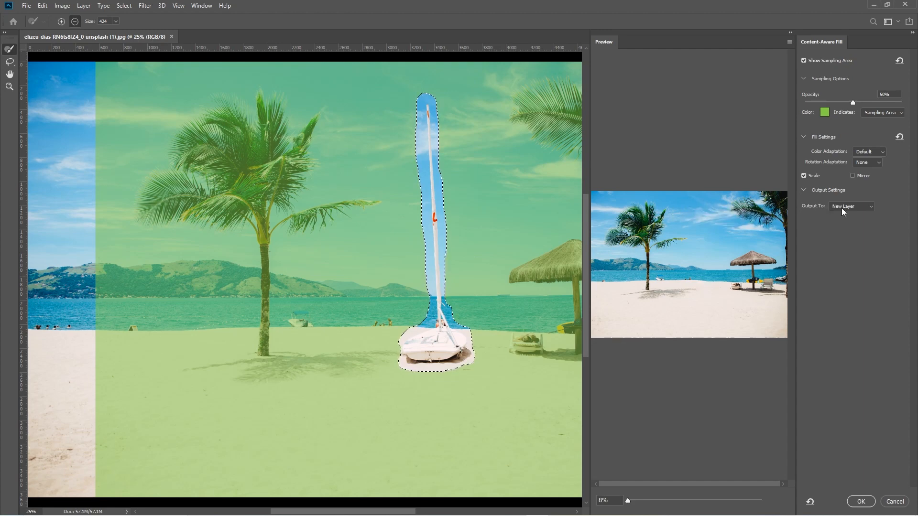
left_click(859, 504)
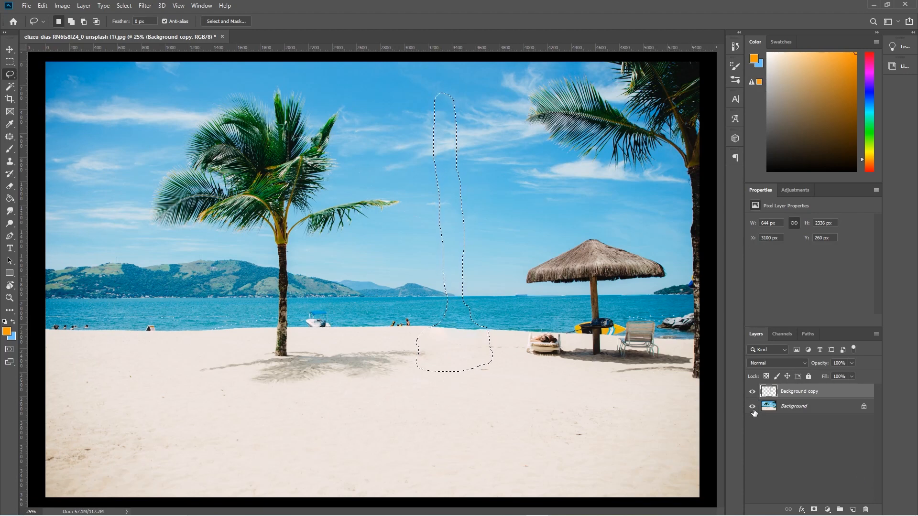
Step: Compare against the original, deselect, and convert the locked Background into regular Layer 0
left_click(752, 406)
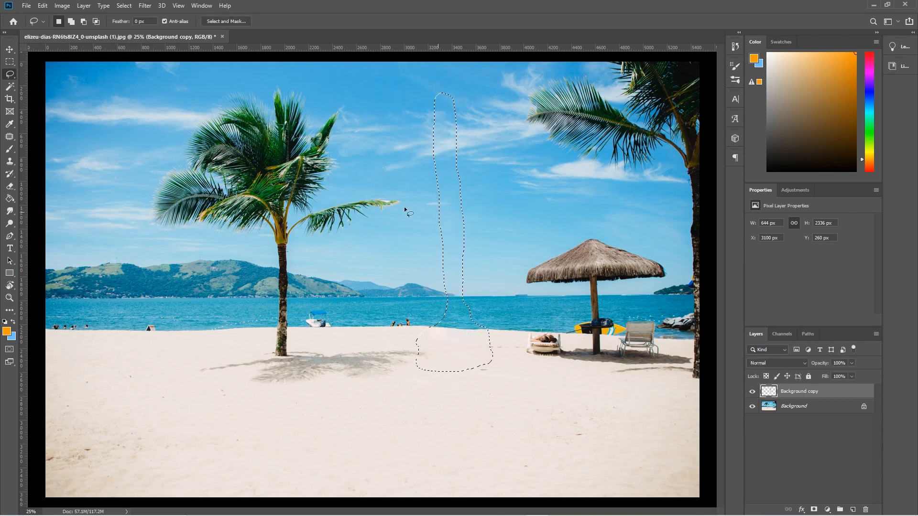
left_click(123, 6)
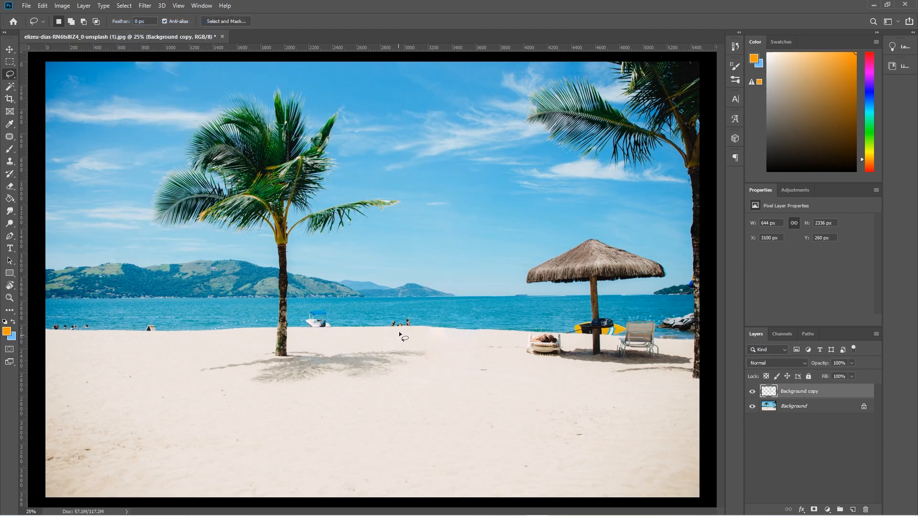
left_click(794, 405)
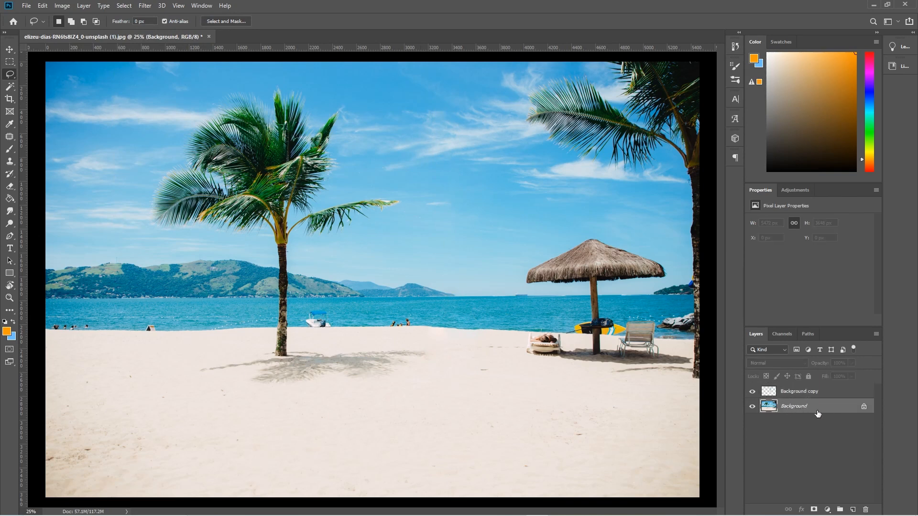
double_click(794, 405)
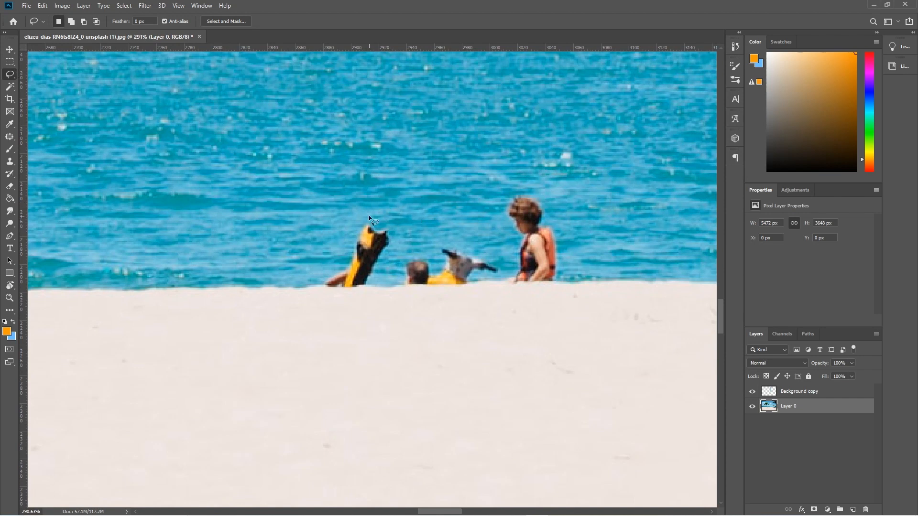
Step: Draw a Lasso selection enclosing the distant swimmers and their floats at the shoreline
left_click_drag(372, 220, 497, 249)
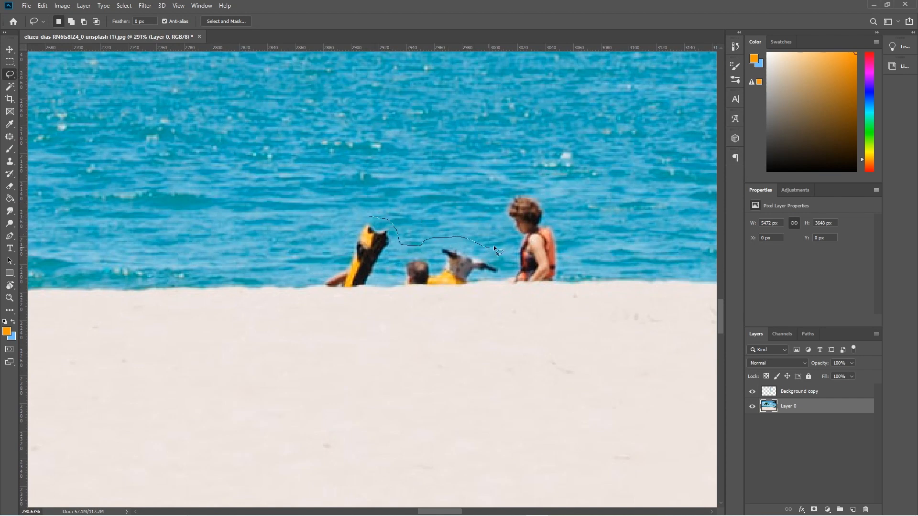
left_click_drag(494, 248, 573, 258)
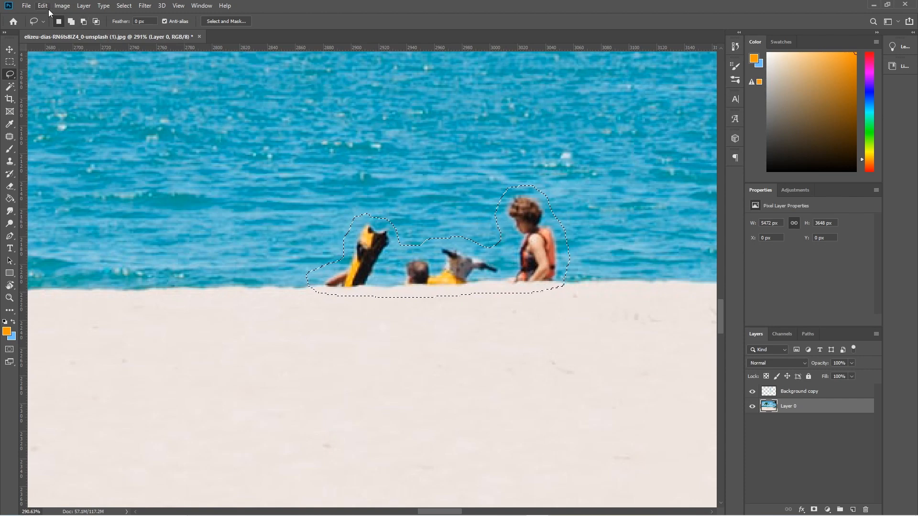
left_click(41, 6)
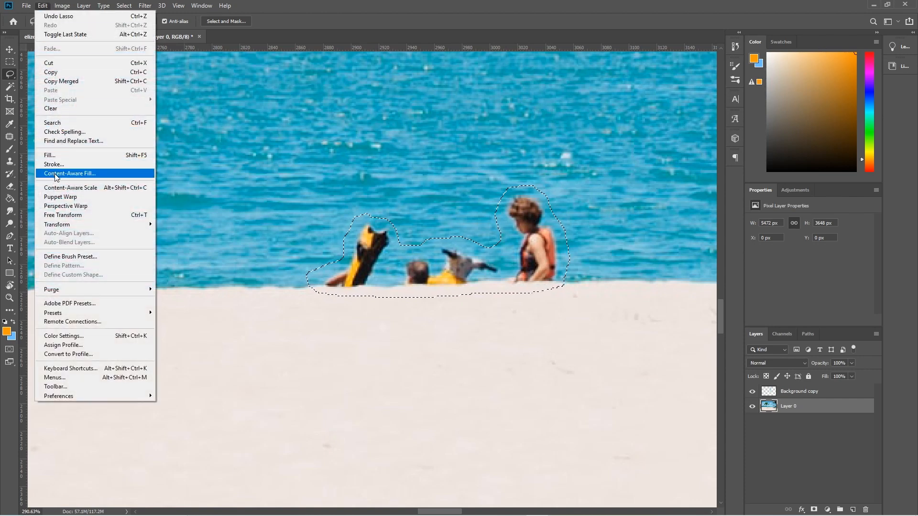
Step: Apply Content-Aware Fill with Scale ticked onto a new layer over the swimmers, then deselect
left_click(69, 173)
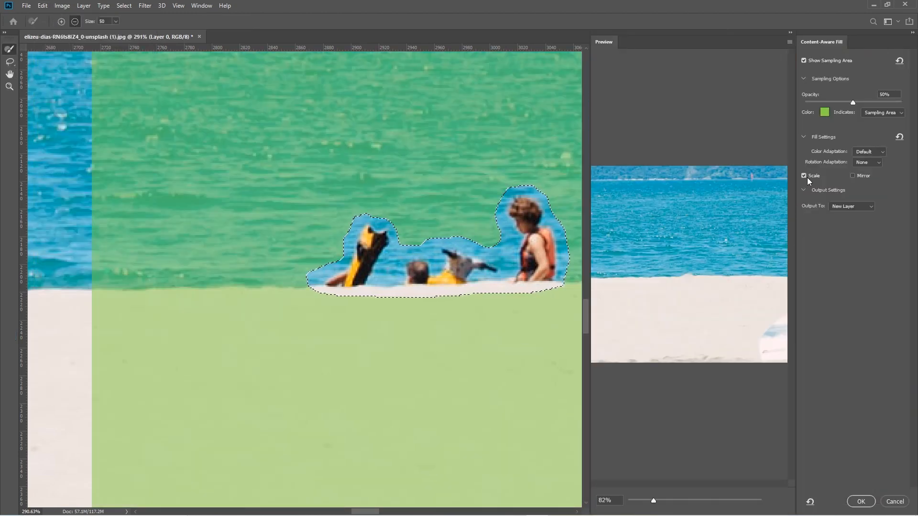
left_click(859, 502)
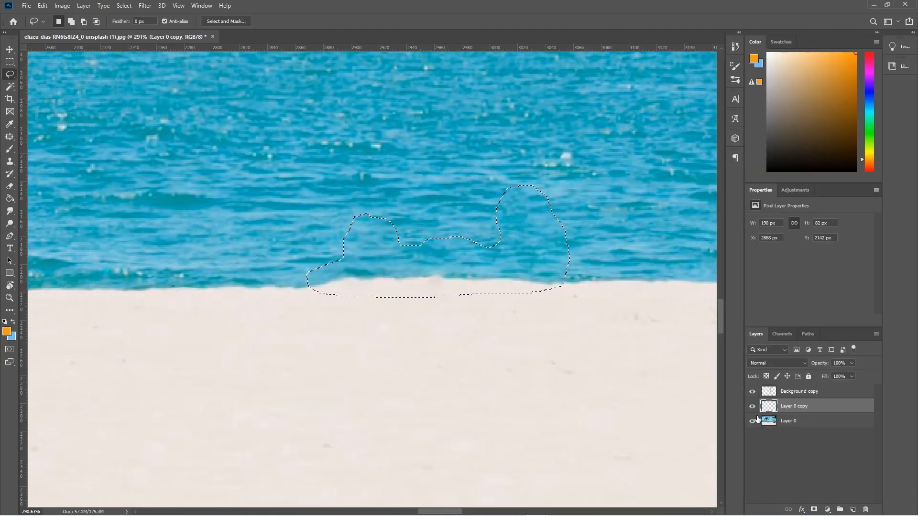
left_click(123, 6)
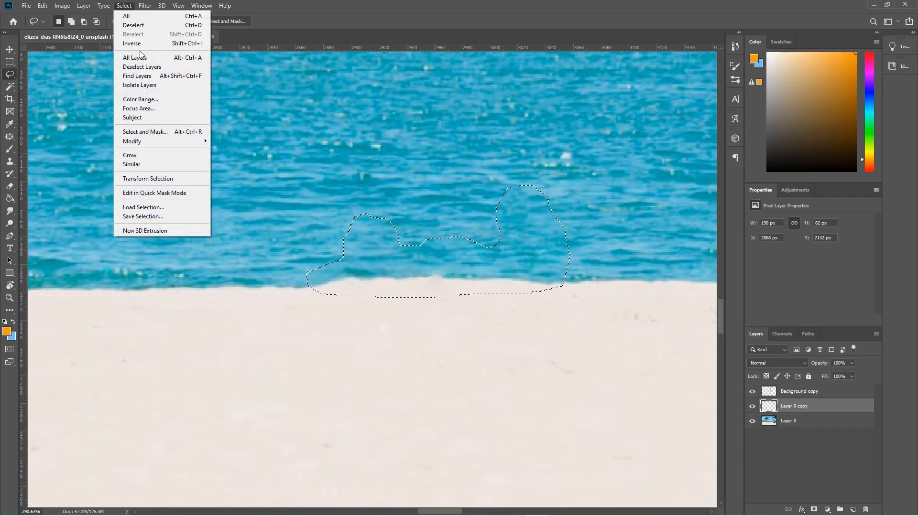
left_click(133, 25)
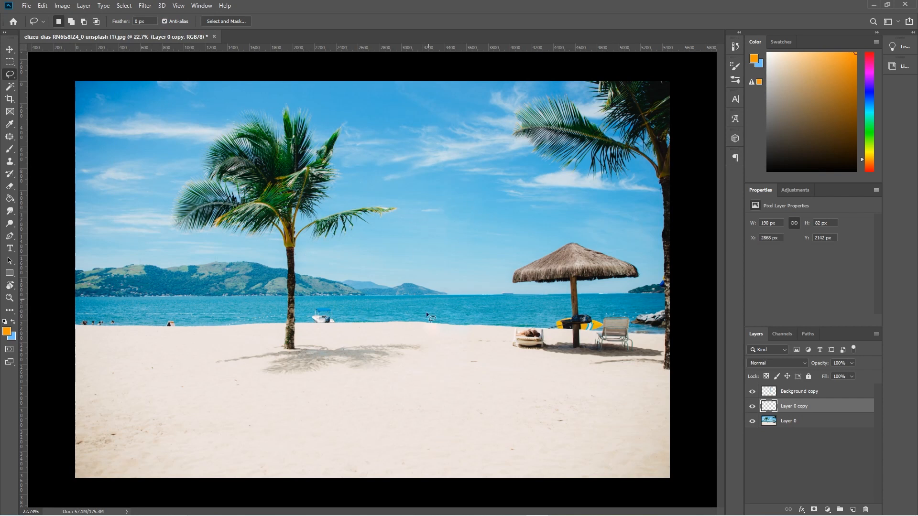
mouse_move(271, 185)
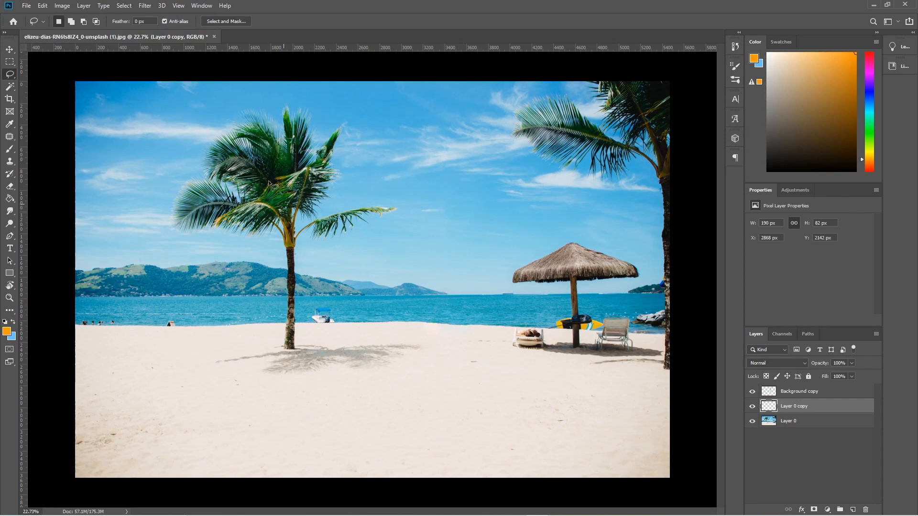
mouse_move(596, 306)
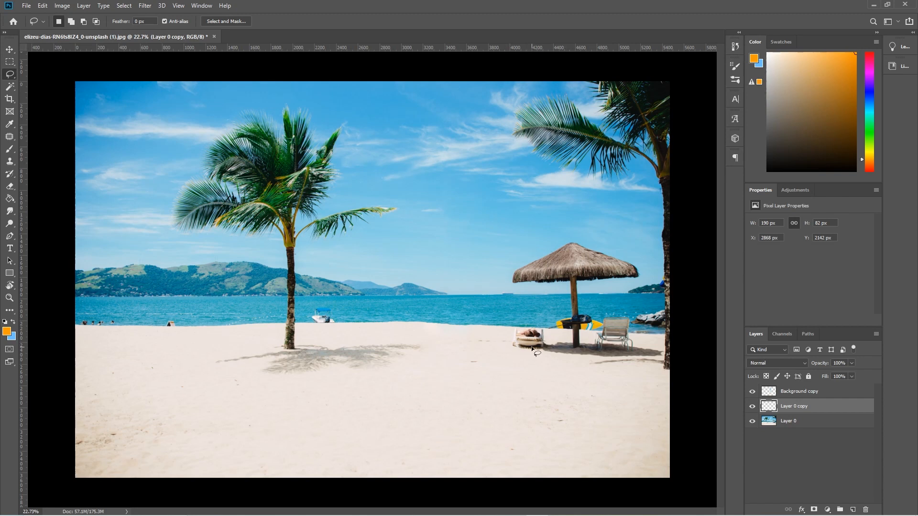
mouse_move(76, 325)
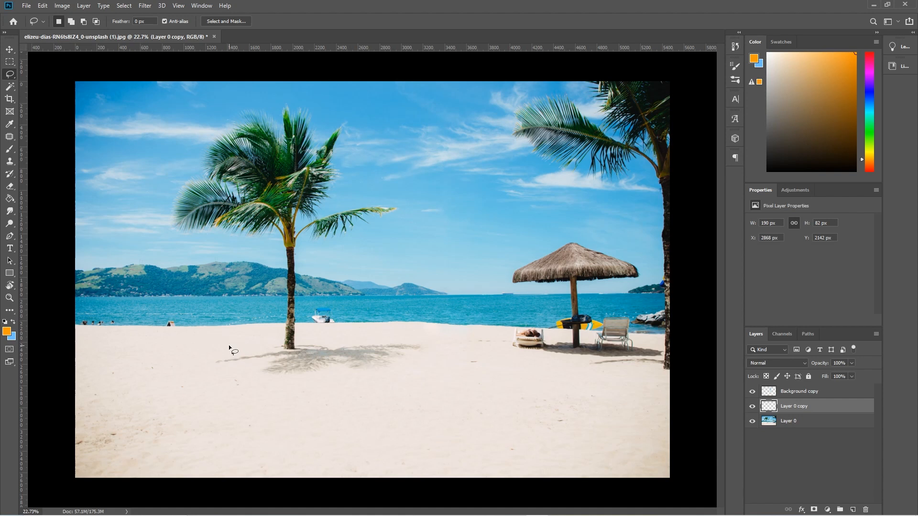
mouse_move(479, 202)
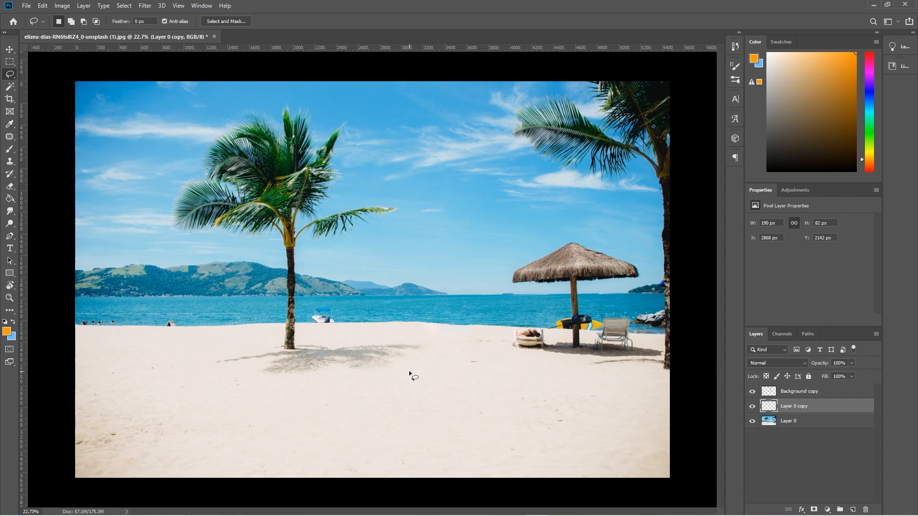
mouse_move(441, 236)
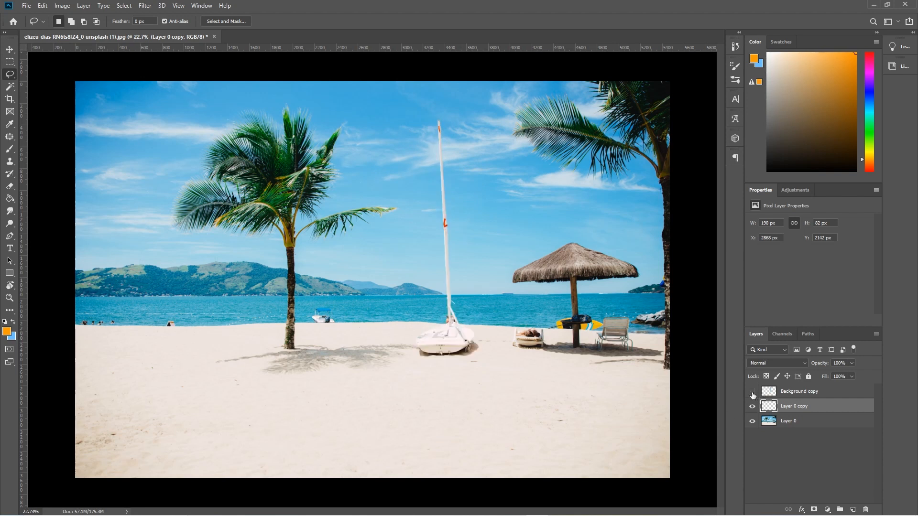
left_click(753, 395)
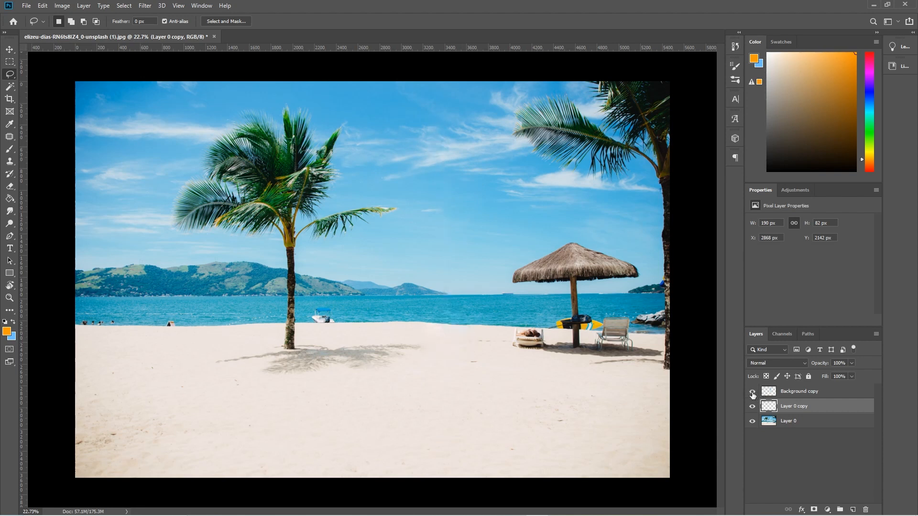
left_click(753, 391)
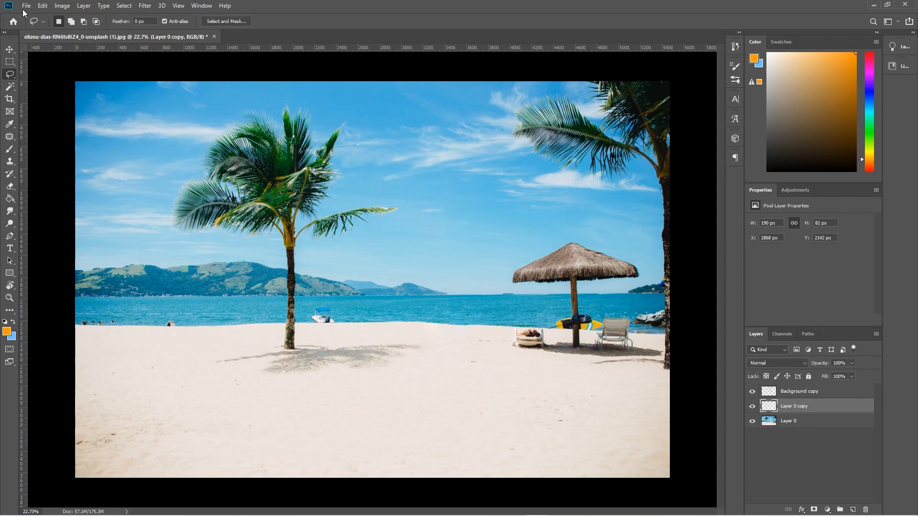
Step: Export the photo as a JPG named with ' - update' appended, then quit without saving
left_click(26, 6)
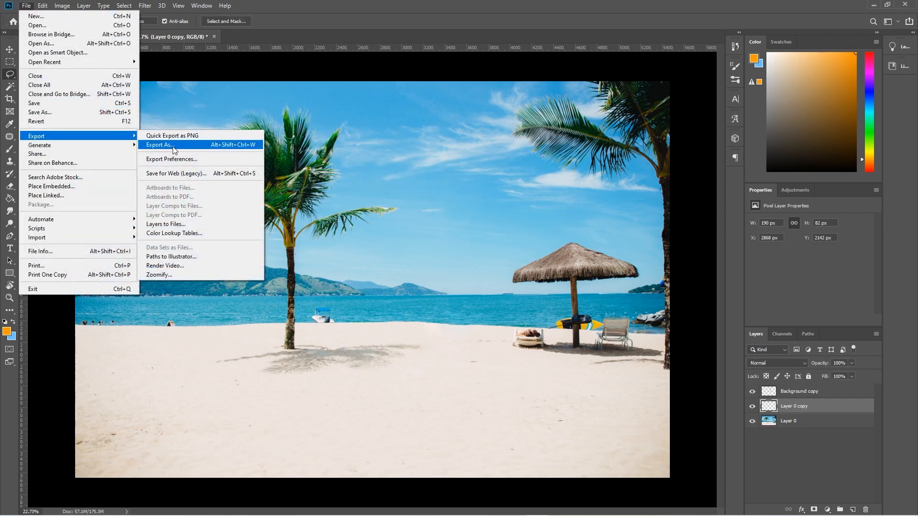
left_click(158, 144)
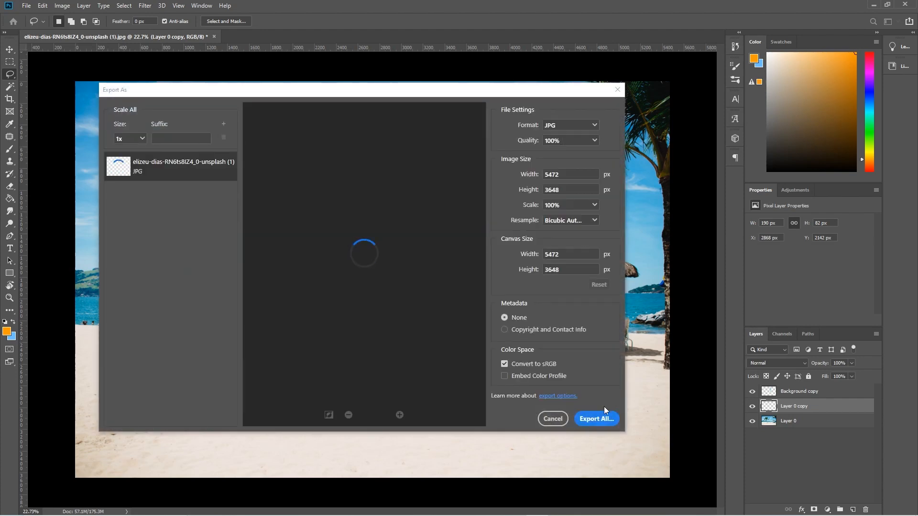
left_click(596, 419)
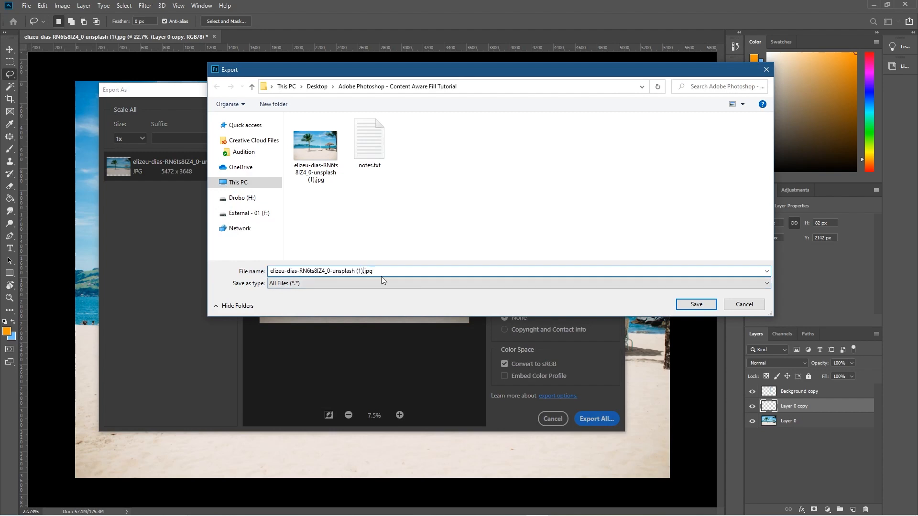
type("- update")
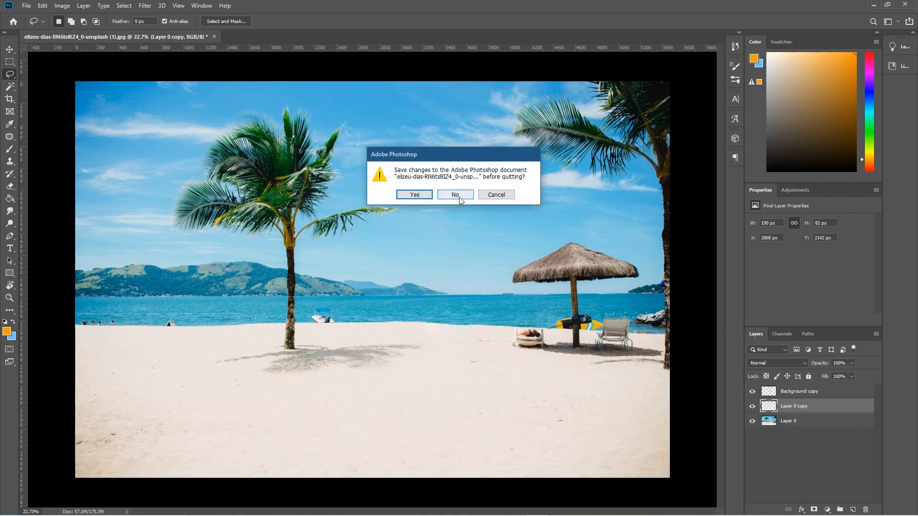
left_click(455, 194)
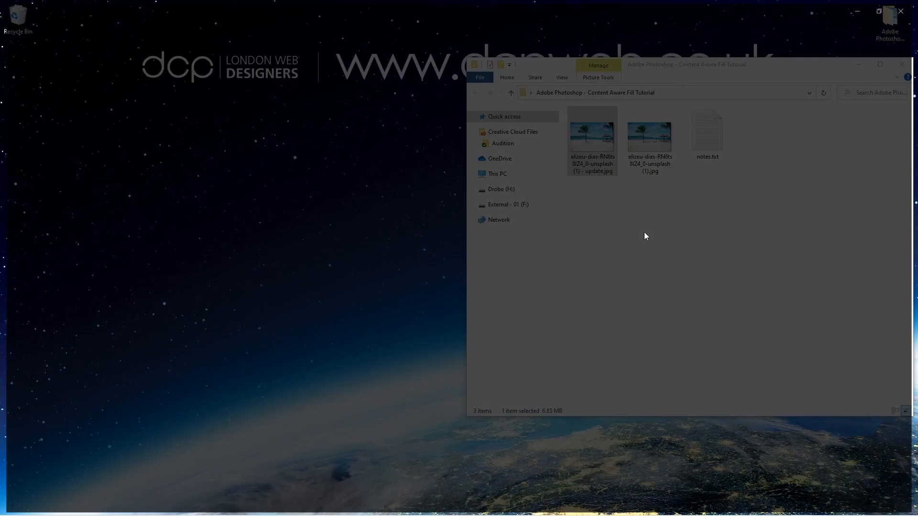
Step: Open the updated JPG in Photos beside the original to confirm the boat and swimmers are gone
double_click(649, 131)
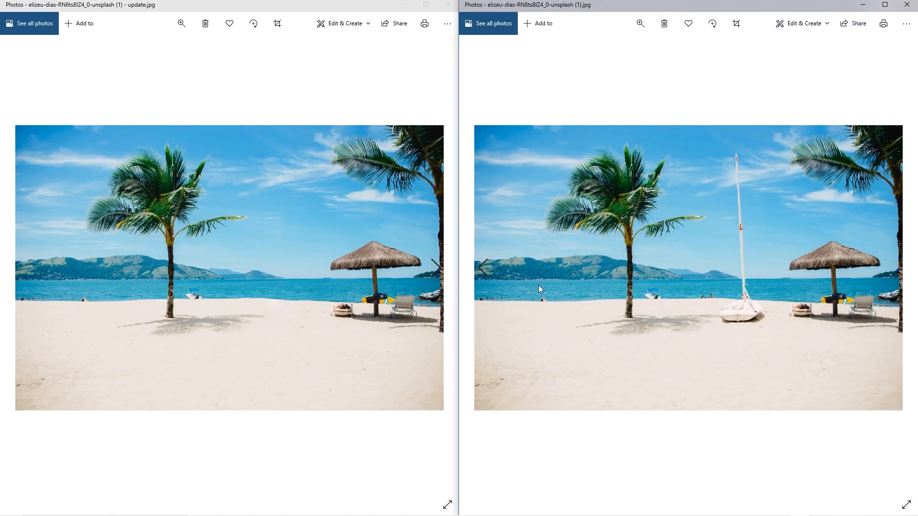
mouse_move(622, 472)
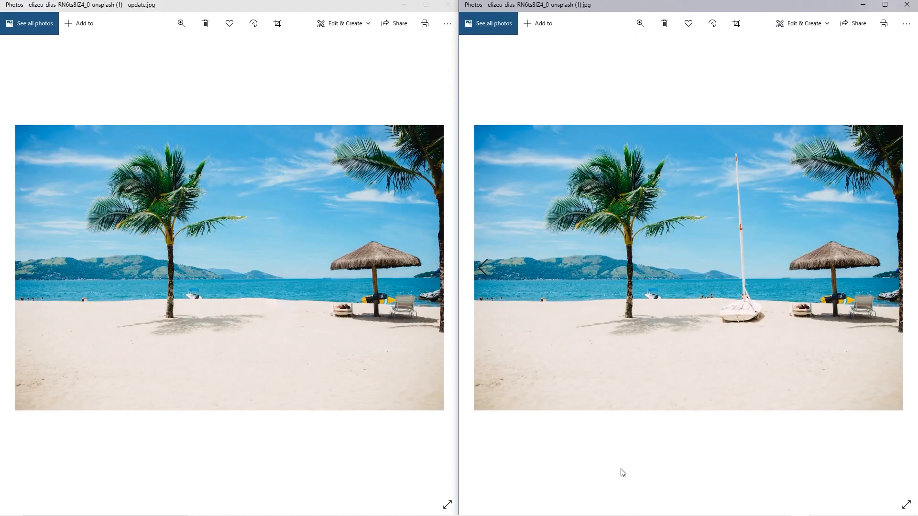